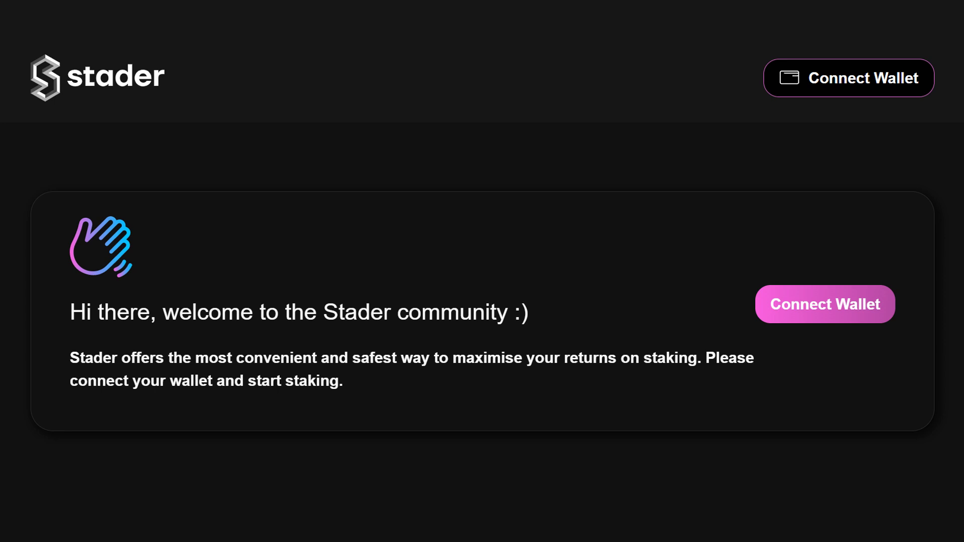
Add the HashPack wallet extension to Chrome from the web store via Stader's Connect Wallet.
{"action": "left_click", "coordinate": [825, 303]}
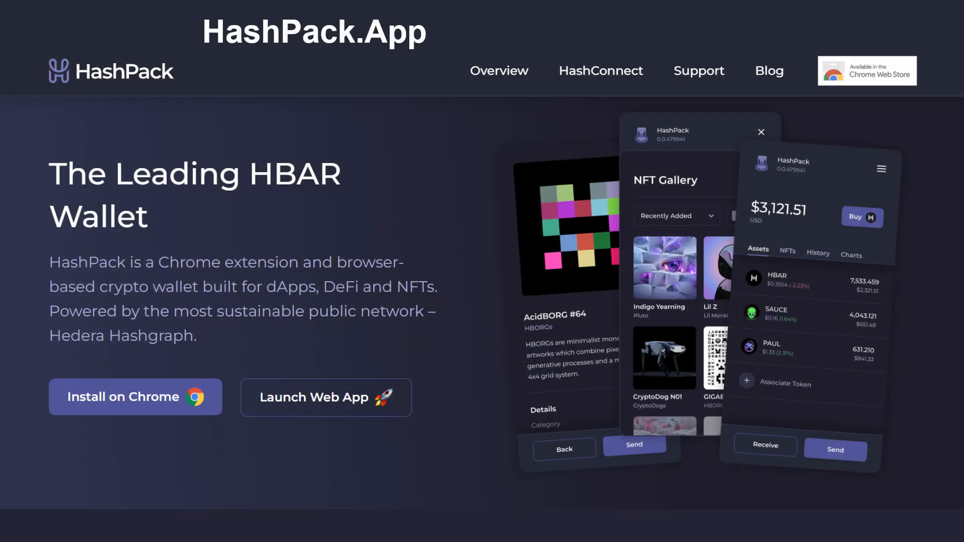
{"action": "mouse_move", "coordinate": [135, 398]}
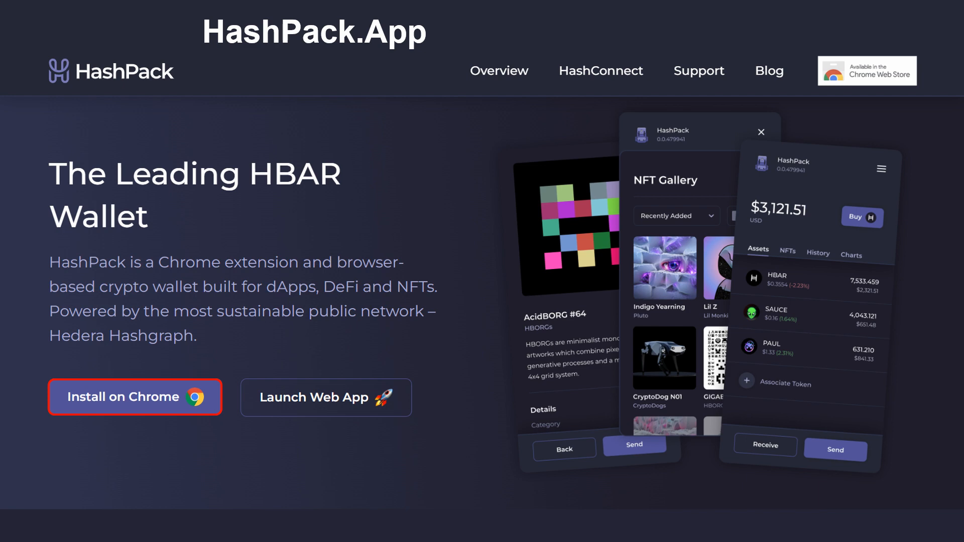
{"action": "left_click", "coordinate": [134, 397]}
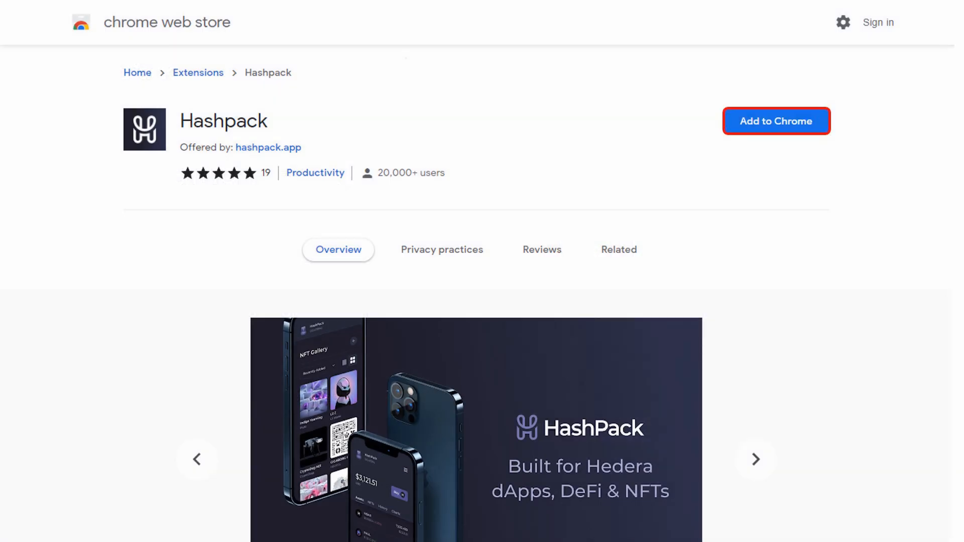
{"action": "left_click", "coordinate": [775, 120]}
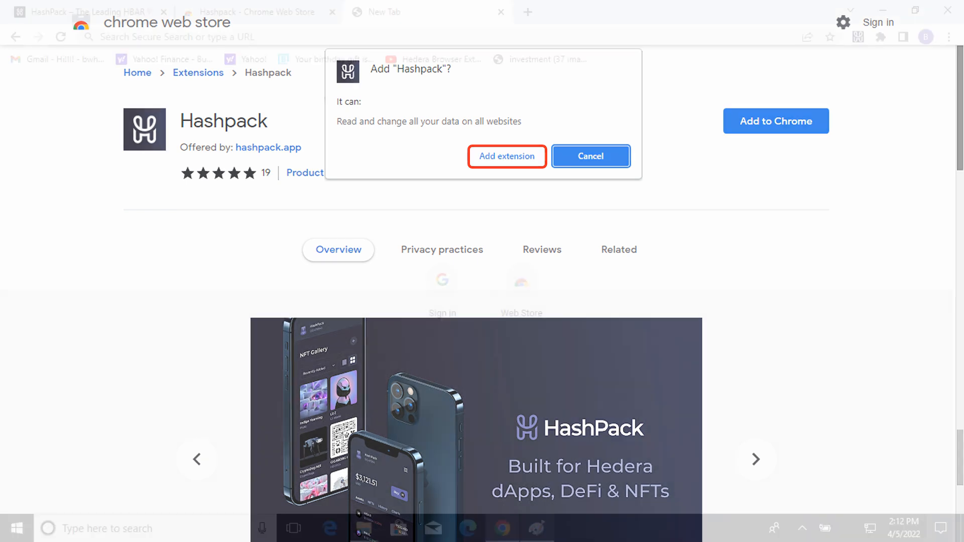
{"action": "left_click", "coordinate": [506, 156]}
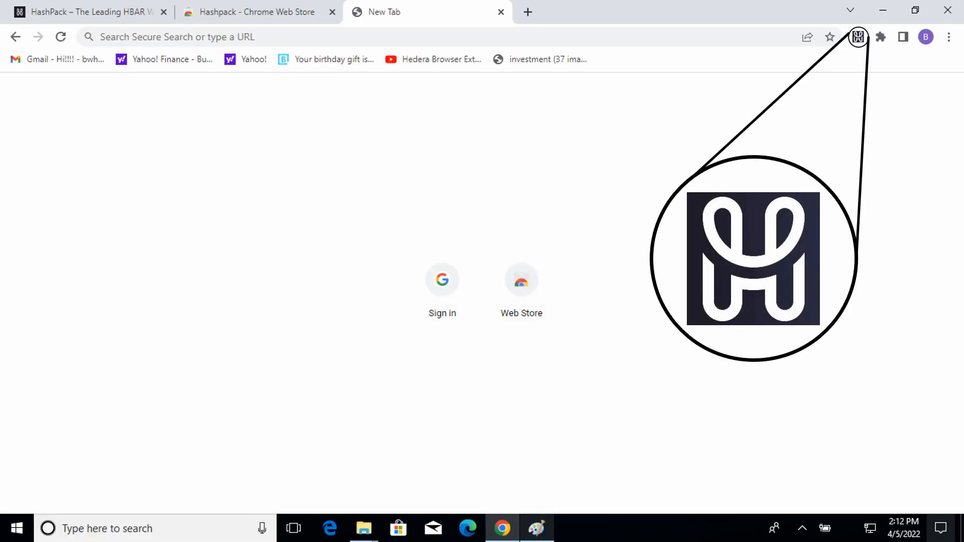
{"action": "left_click", "coordinate": [858, 37]}
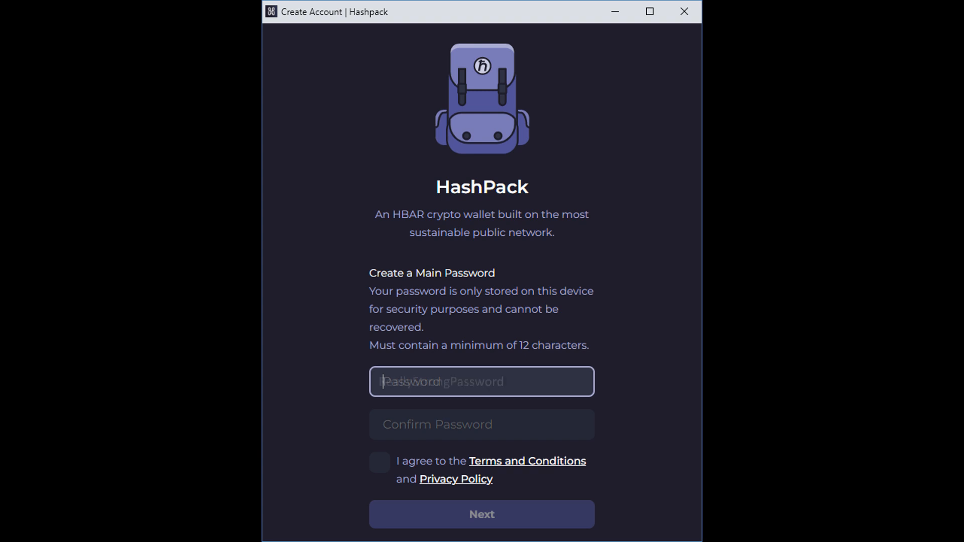
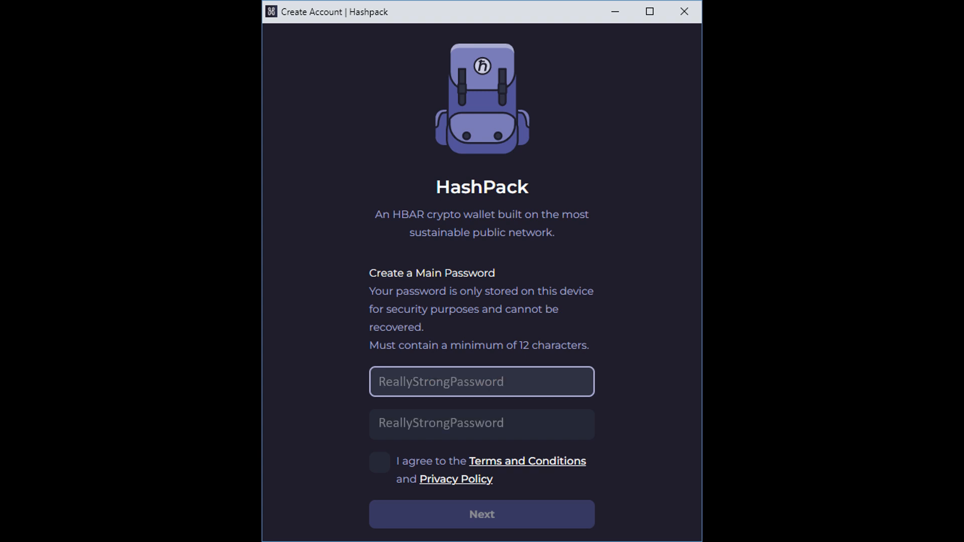
{"action": "left_click", "coordinate": [379, 462]}
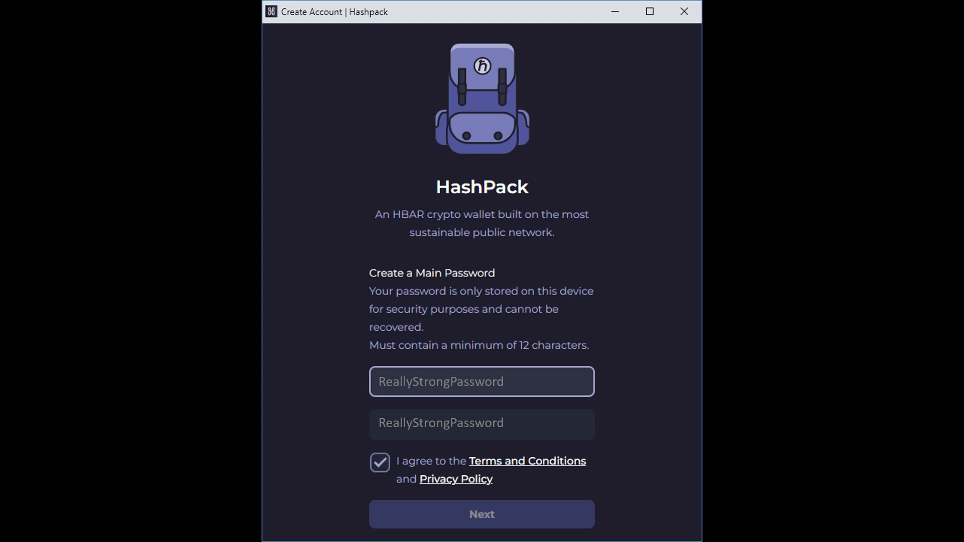
{"action": "left_click", "coordinate": [481, 514]}
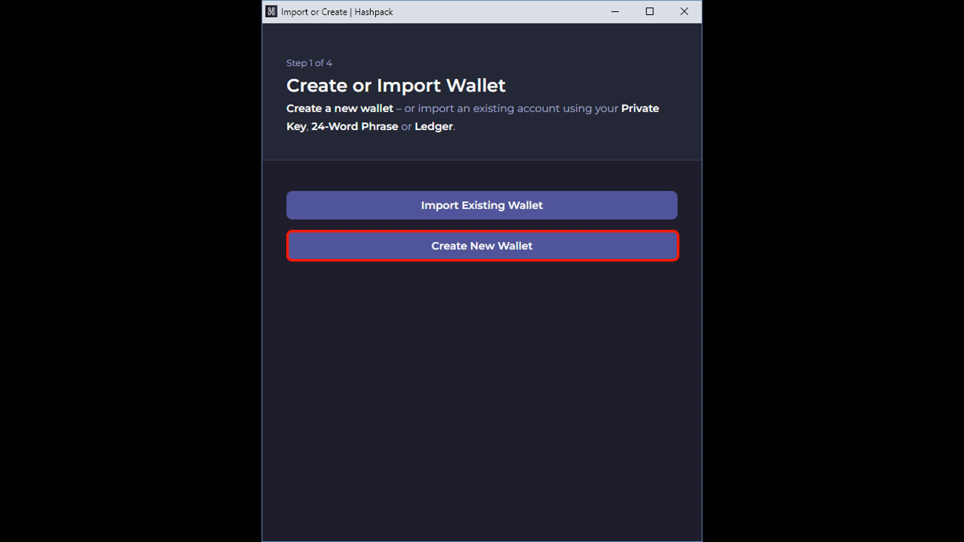
Create a new non-Ledger wallet and submit the verified 24-word recovery phrase.
{"action": "left_click", "coordinate": [482, 245]}
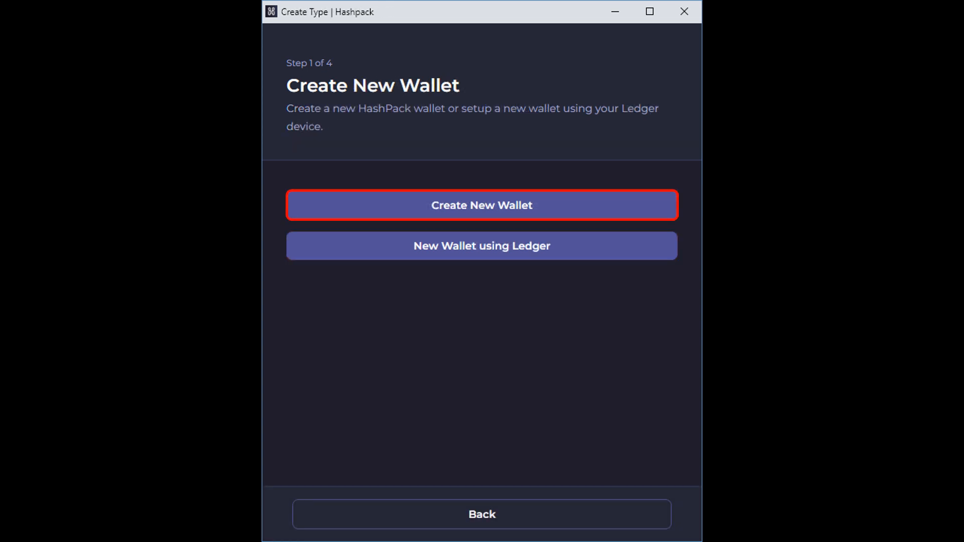
{"action": "left_click", "coordinate": [481, 205]}
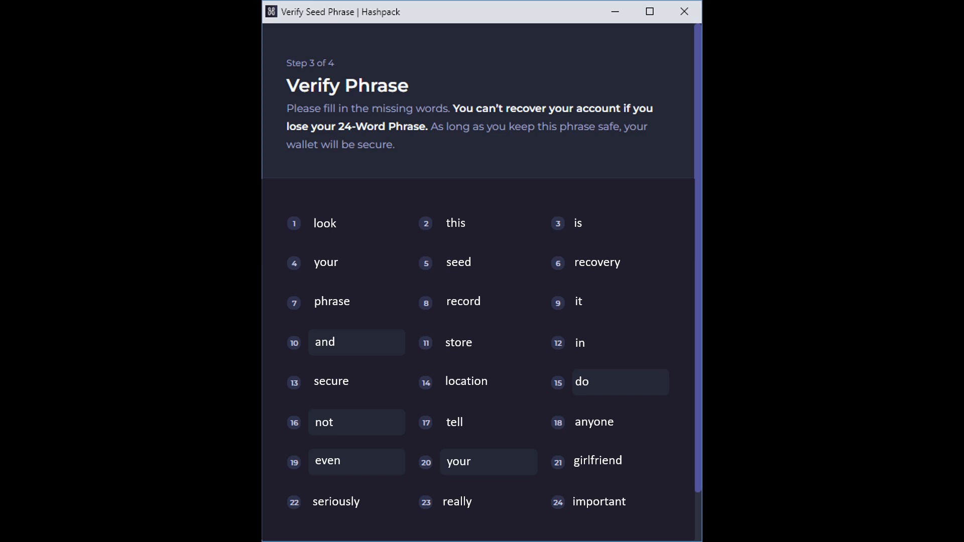
{"action": "scroll", "scroll_direction": "down", "scroll_amount": 3}
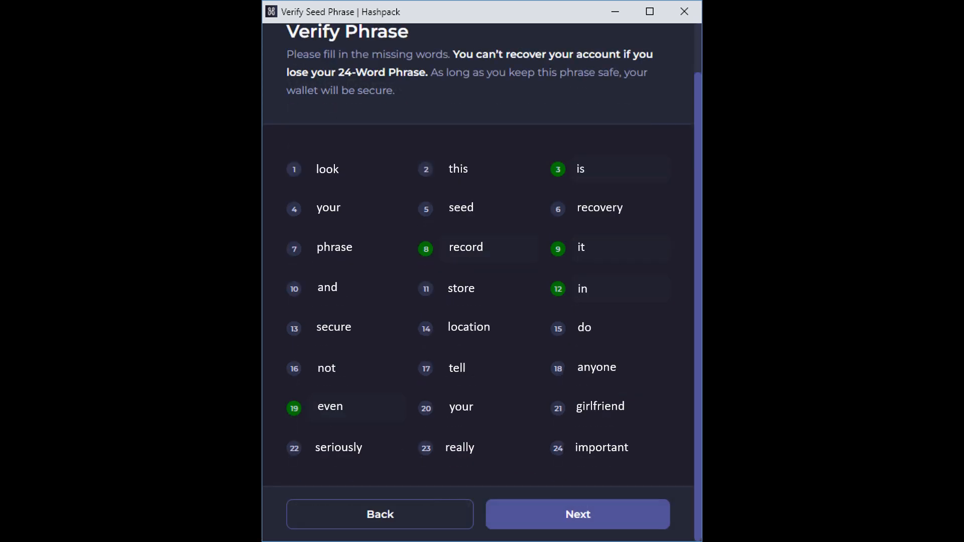
{"action": "left_click", "coordinate": [576, 514]}
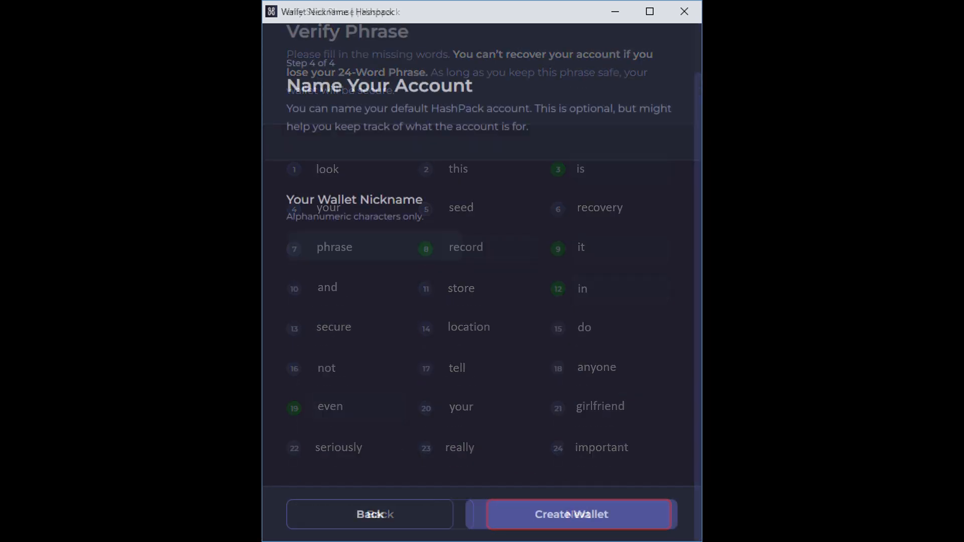
Create the wallet with the account nickname '#Ultcoin Staking'.
{"action": "left_click", "coordinate": [570, 514]}
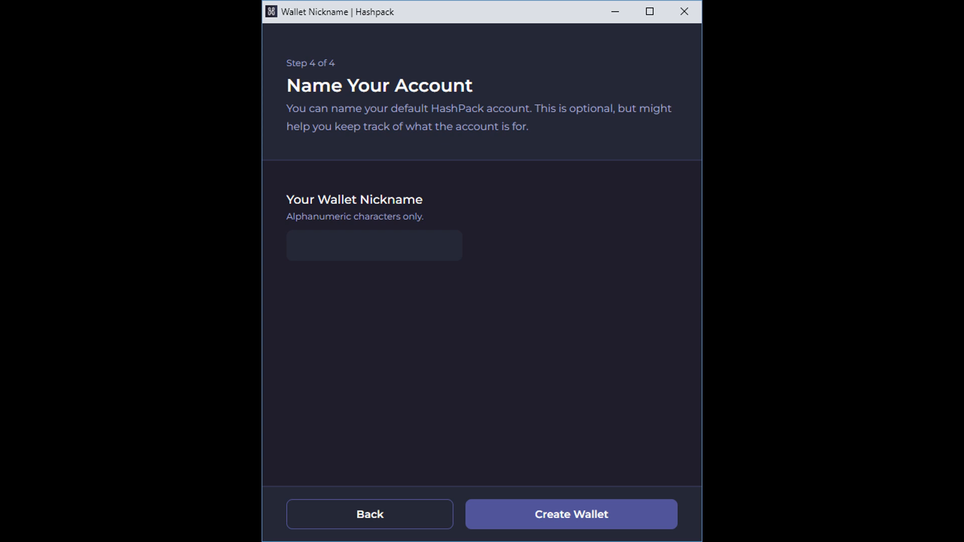
{"action": "type", "text": "#Ultcoin Staking"}
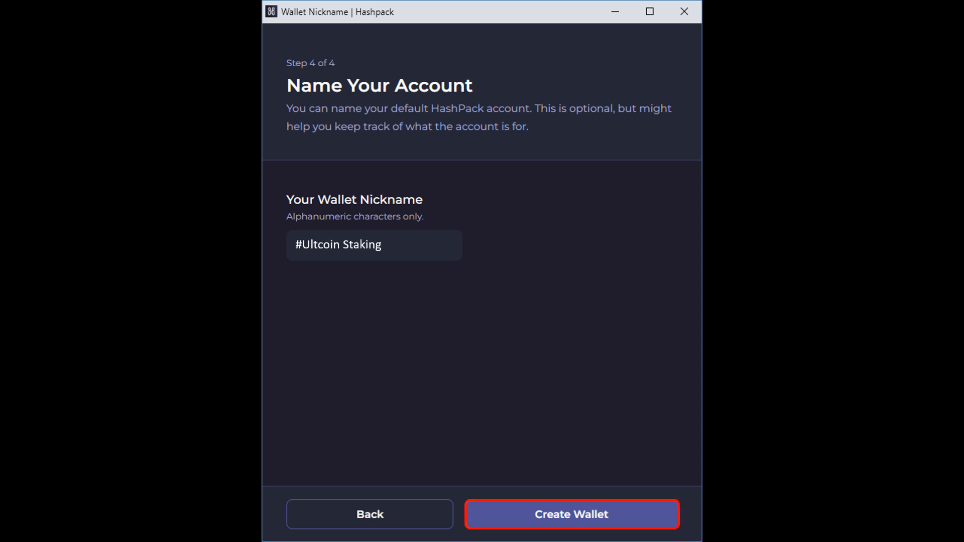
{"action": "left_click", "coordinate": [572, 514]}
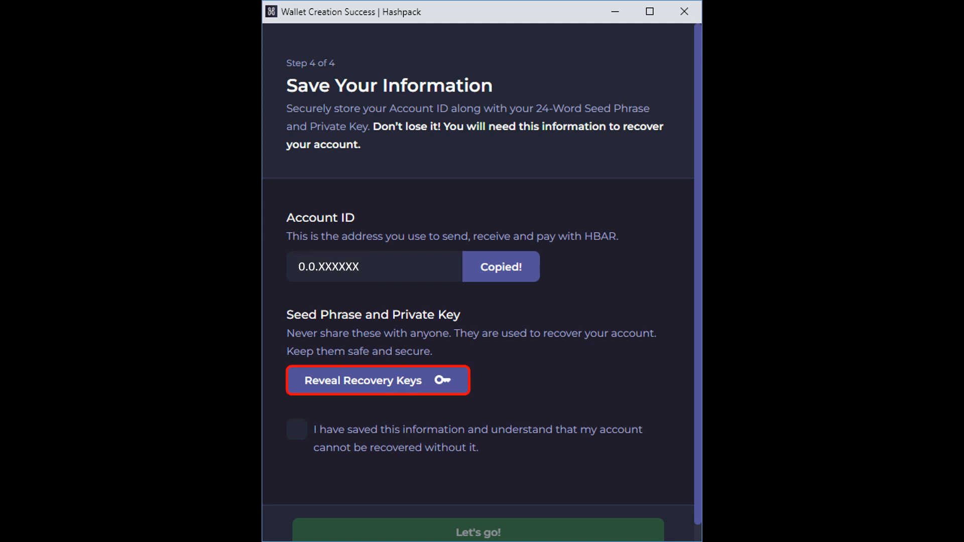
Reveal and copy the recovery keys, then confirm the recovery information is saved.
{"action": "left_click", "coordinate": [377, 379]}
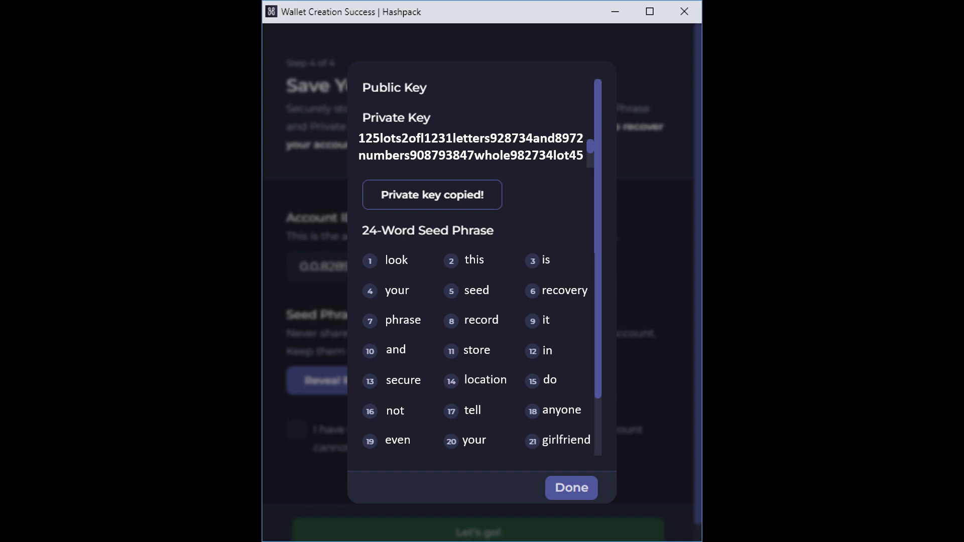
{"action": "left_click", "coordinate": [569, 488]}
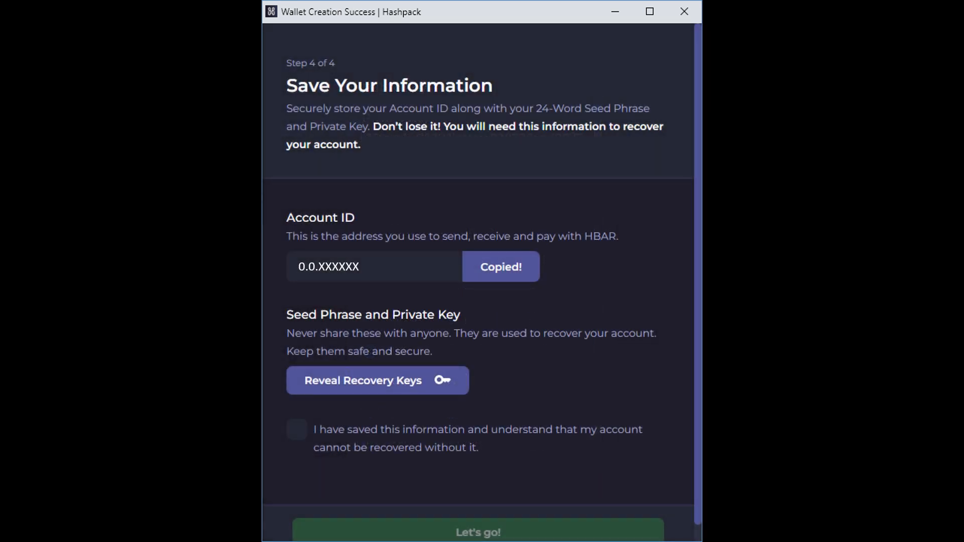
{"action": "left_click", "coordinate": [296, 428]}
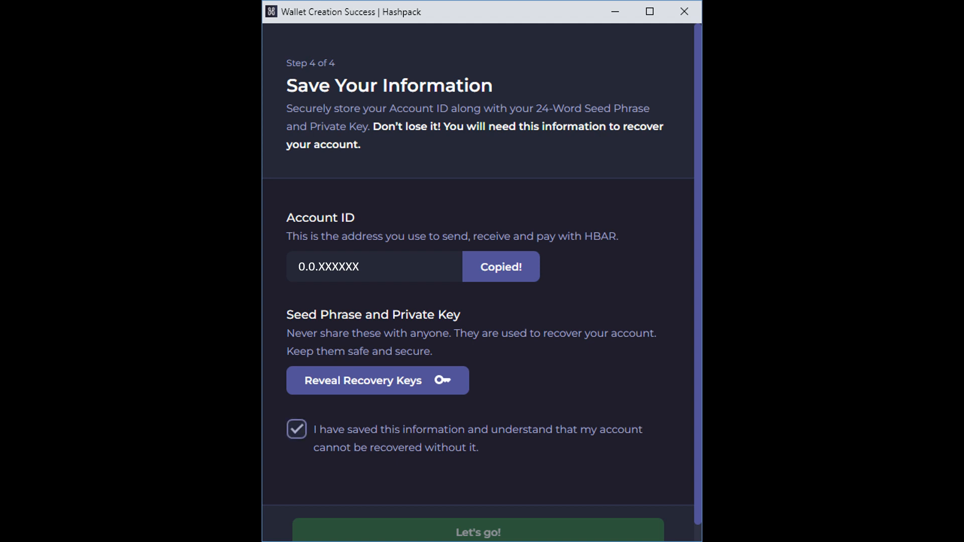
{"action": "left_click", "coordinate": [478, 530]}
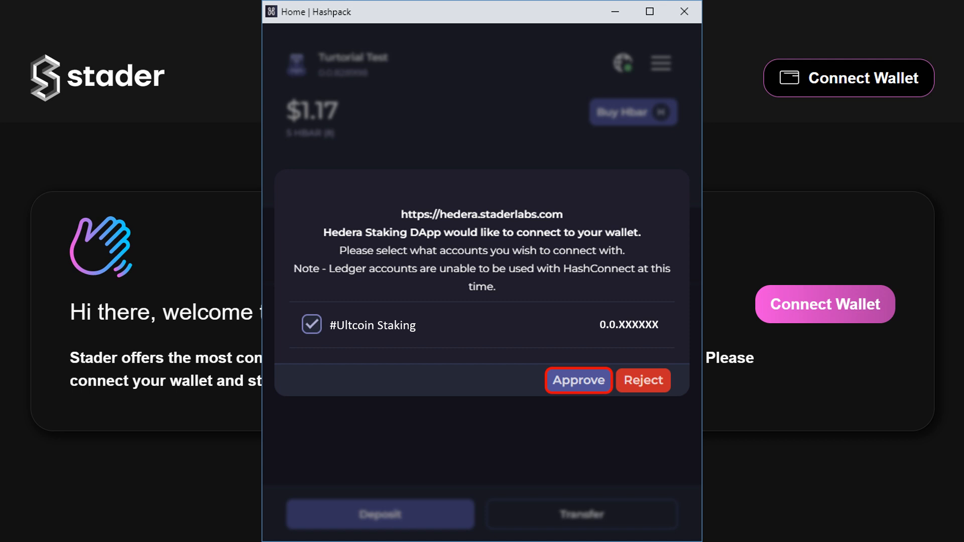
Approve connecting the #Ultcoin Staking account to Stader's Hedera page.
{"action": "left_click", "coordinate": [578, 380]}
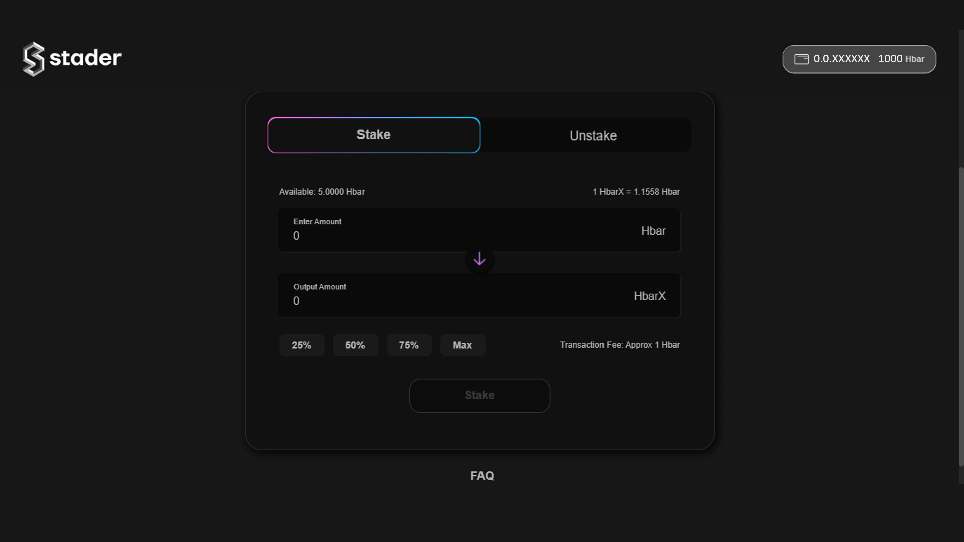
Stake 1000 HBAR for about 865.2 HbarX.
{"action": "type", "text": "1000"}
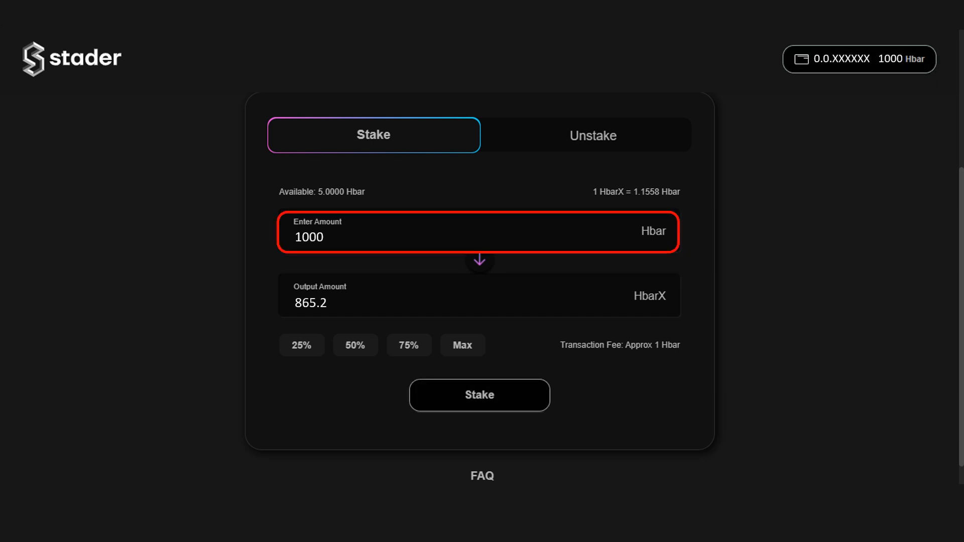
{"action": "left_click", "coordinate": [479, 395]}
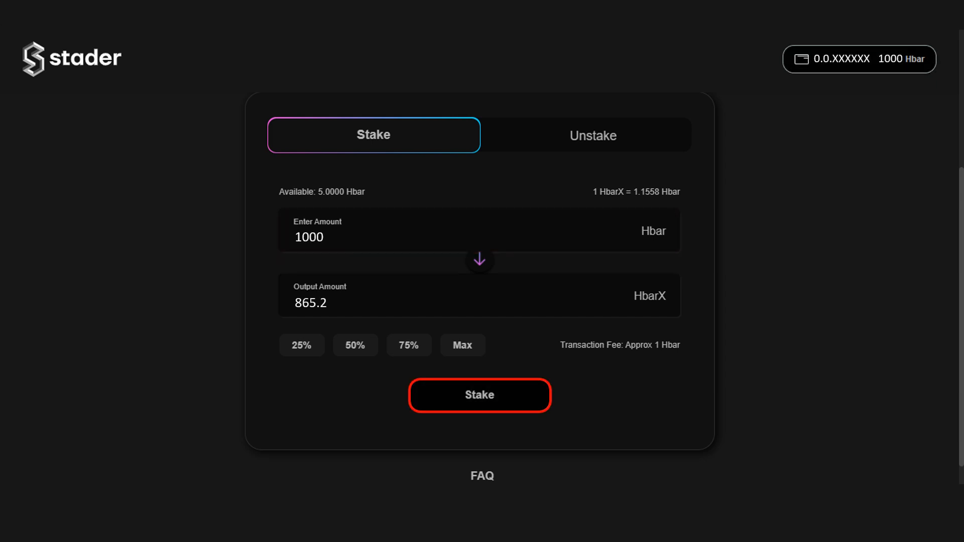
{"action": "left_click", "coordinate": [479, 396]}
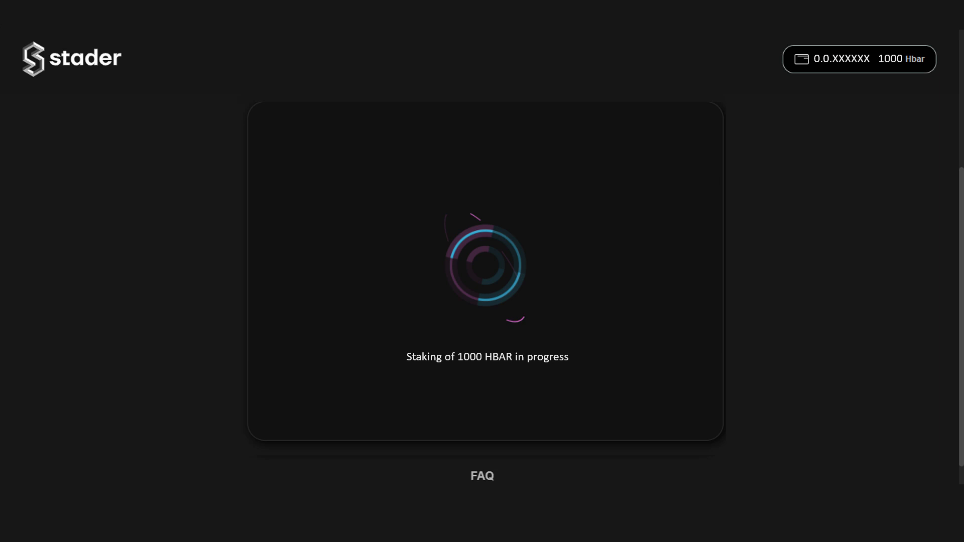